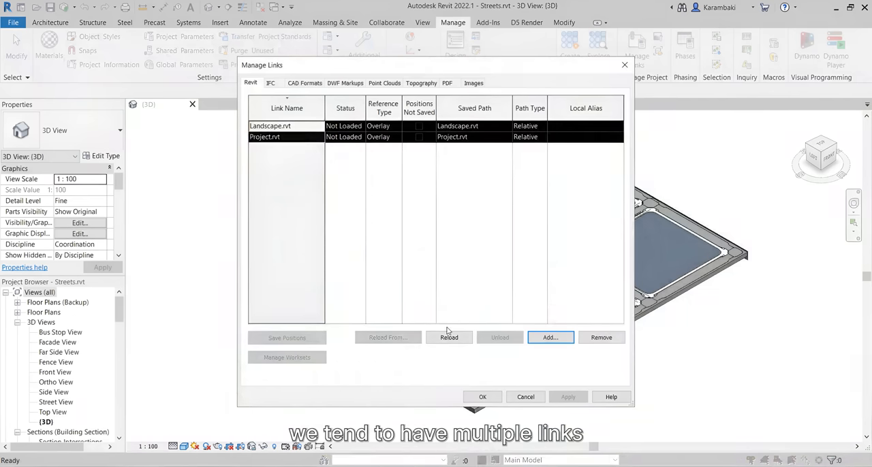
Reload the Landscape and Project links in Streets, then bring up the D5 Render tools
{"action": "left_click", "coordinate": [449, 337]}
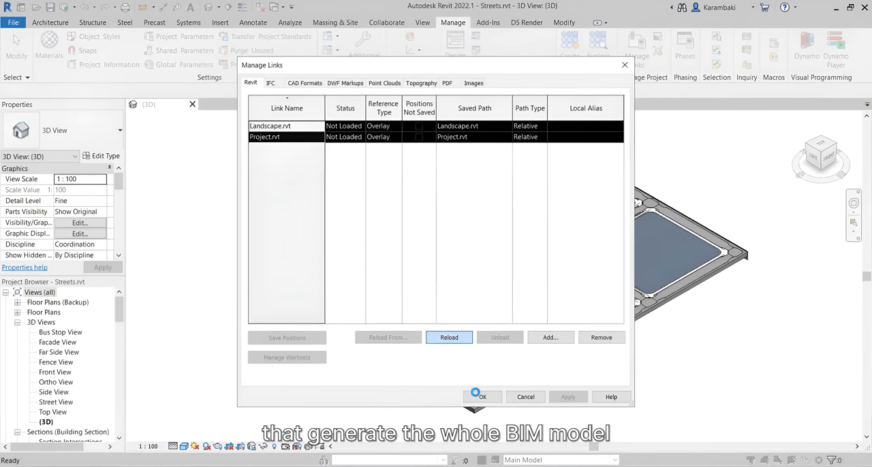
{"action": "left_click", "coordinate": [448, 337]}
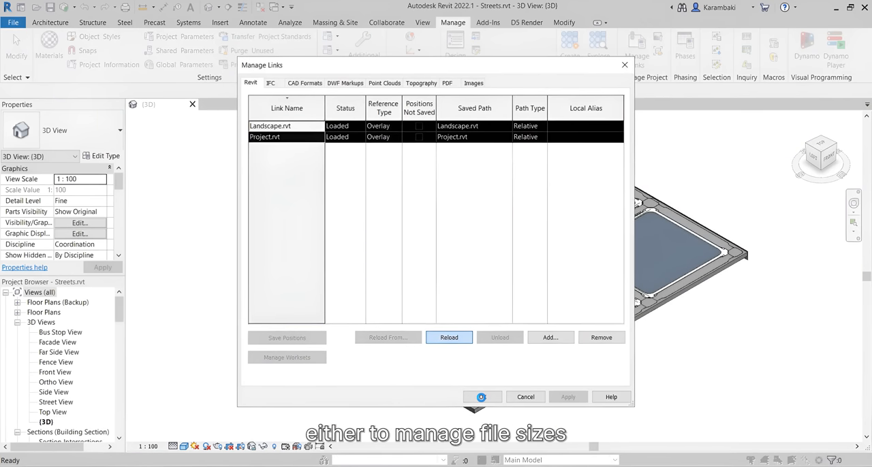
{"action": "left_click", "coordinate": [481, 397]}
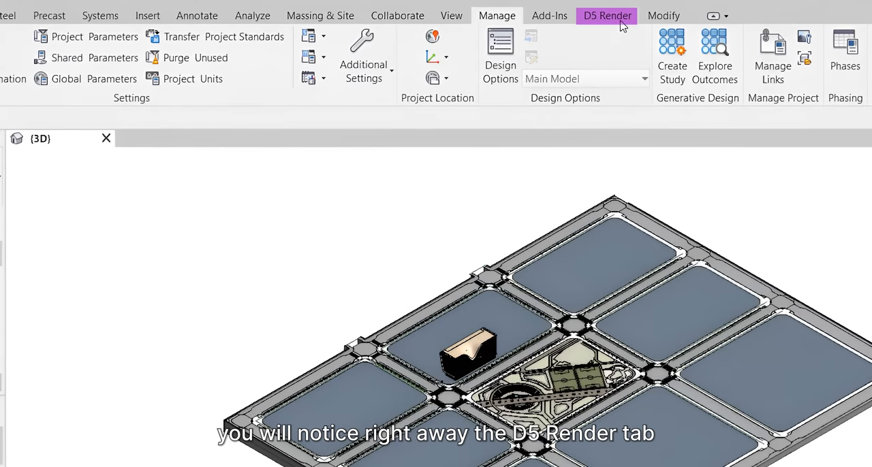
{"action": "left_click", "coordinate": [607, 15]}
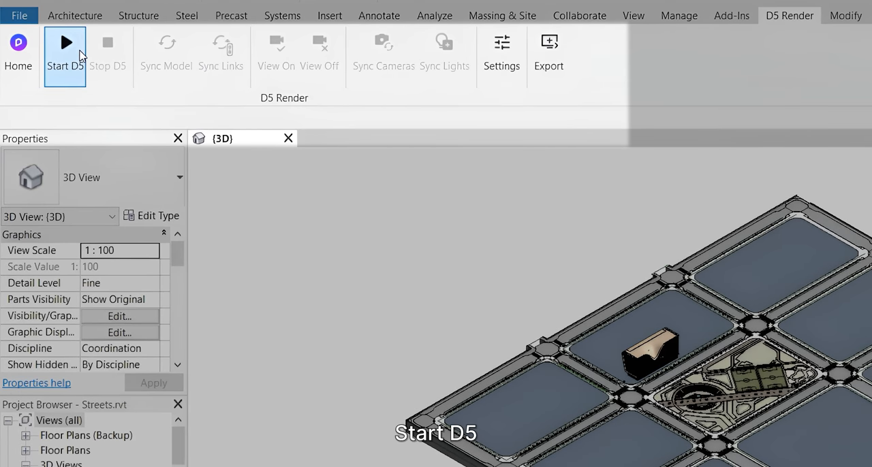
{"action": "mouse_move", "coordinate": [65, 54]}
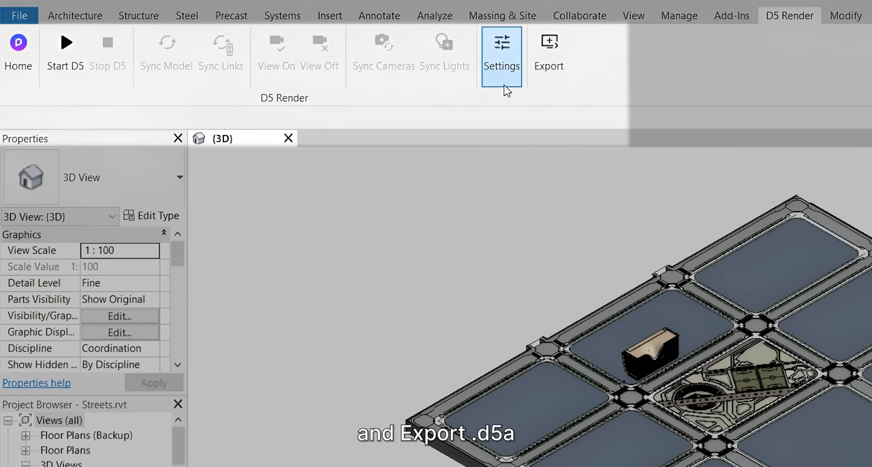
{"action": "left_click", "coordinate": [549, 51]}
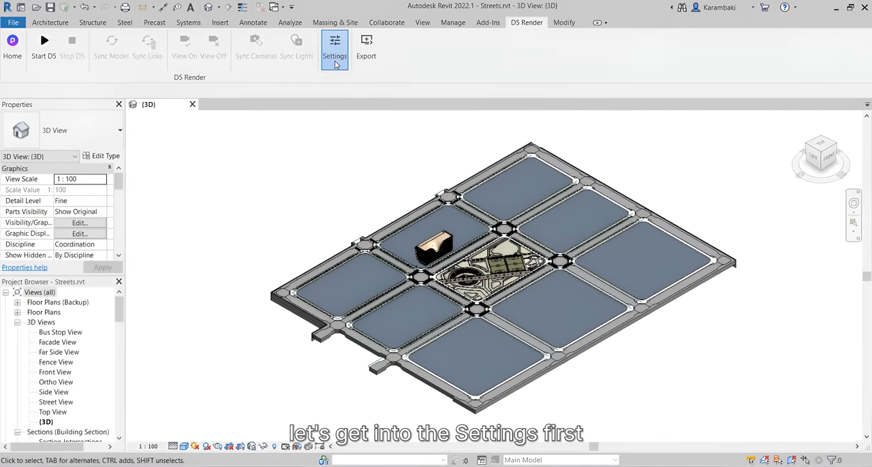
Review the D5 Converter Settings, then switch to the Site project with Buildings A–C outlines
{"action": "left_click", "coordinate": [335, 48]}
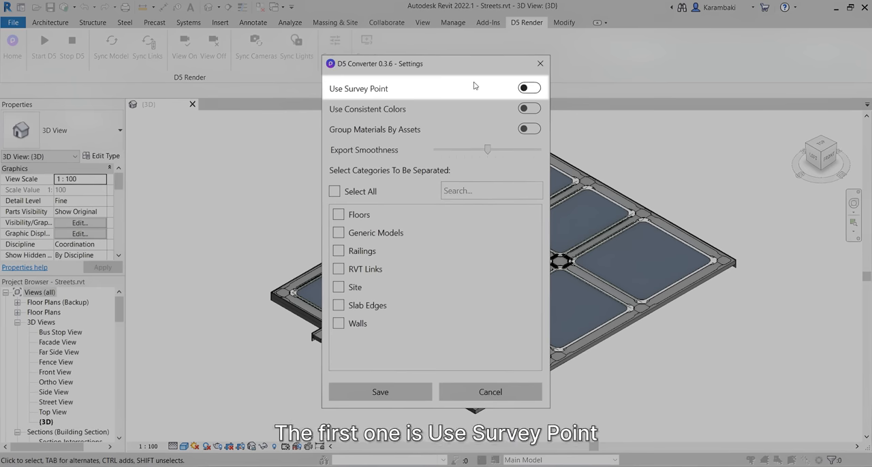
{"action": "left_click", "coordinate": [528, 88]}
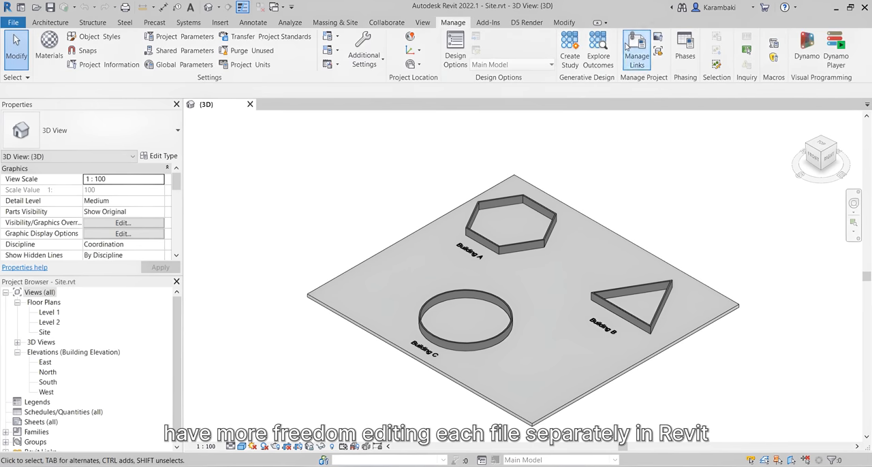
Reload the Building A, B and C links and select Building A
{"action": "left_click", "coordinate": [636, 42]}
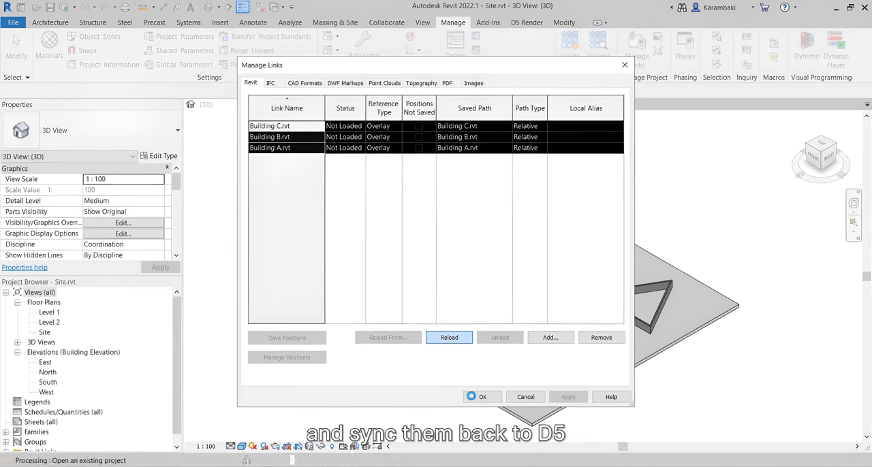
{"action": "left_click", "coordinate": [449, 338]}
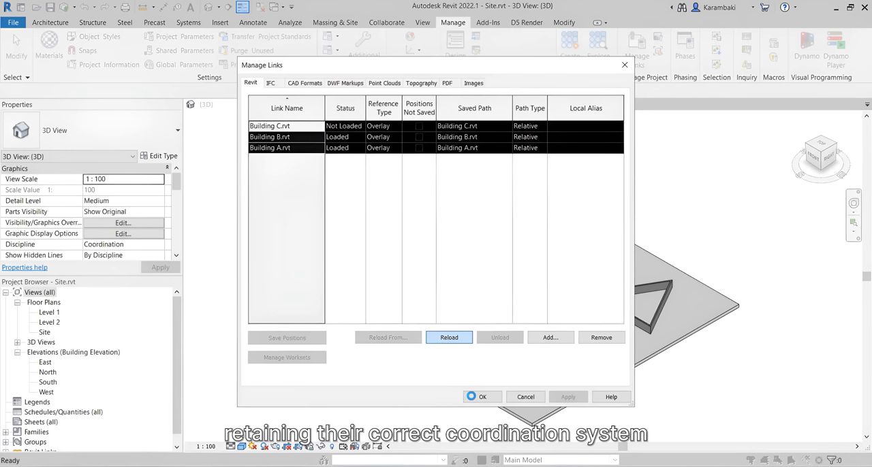
{"action": "left_click", "coordinate": [482, 396]}
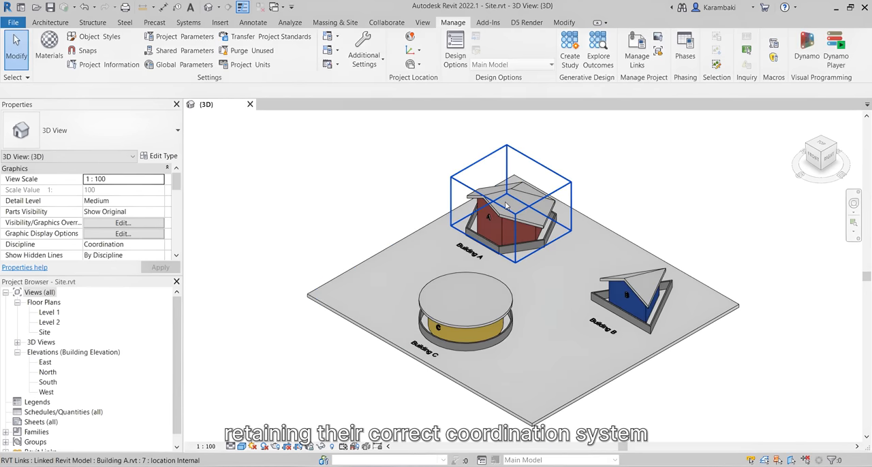
{"action": "left_click", "coordinate": [508, 211]}
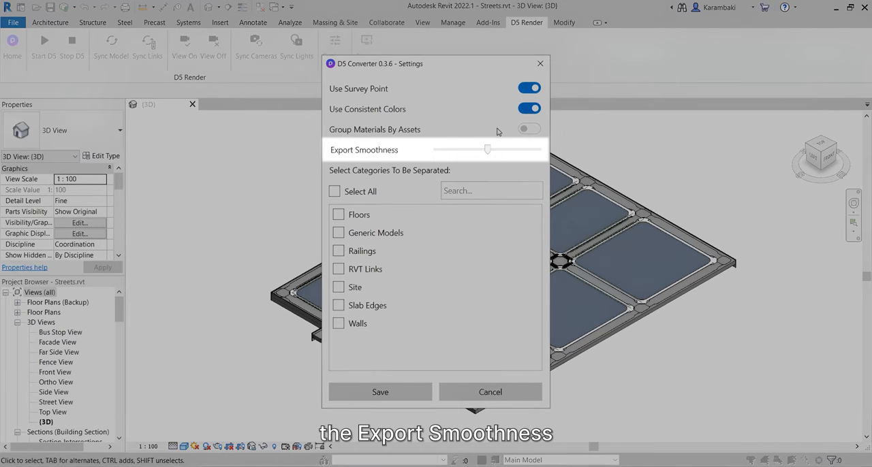
Drag Export Smoothness from 8 up to its maximum of 15
{"action": "left_click_drag", "start_coordinate": [488, 149], "coordinate": [511, 149]}
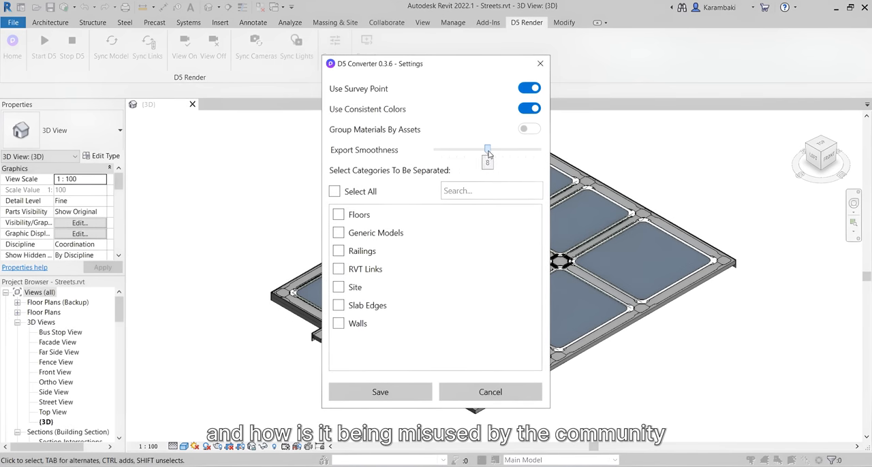
{"action": "left_click_drag", "start_coordinate": [487, 149], "coordinate": [495, 149]}
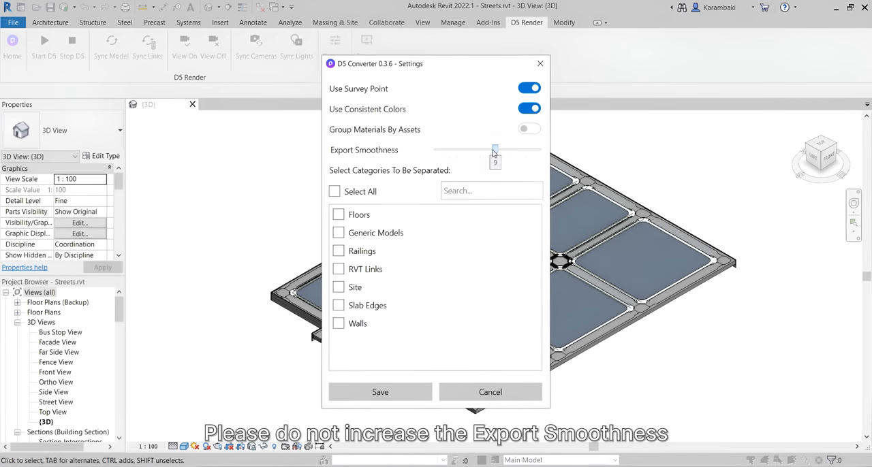
{"action": "left_click_drag", "start_coordinate": [494, 149], "coordinate": [542, 149]}
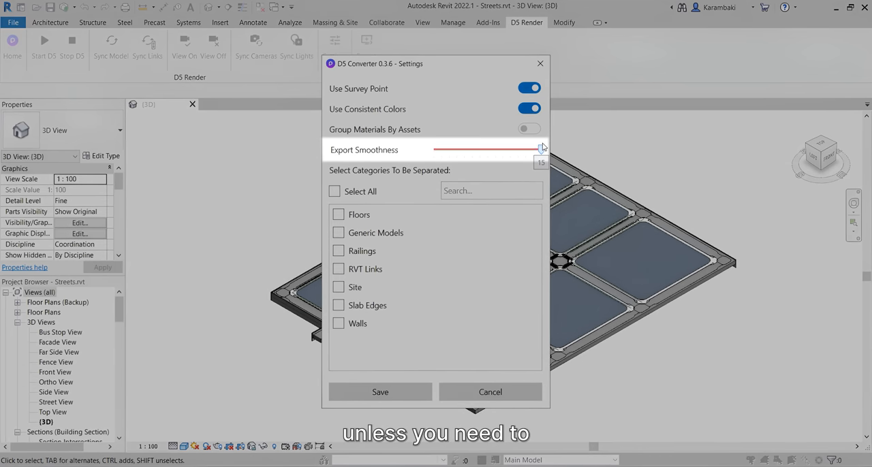
{"action": "left_click_drag", "start_coordinate": [541, 148], "coordinate": [487, 149]}
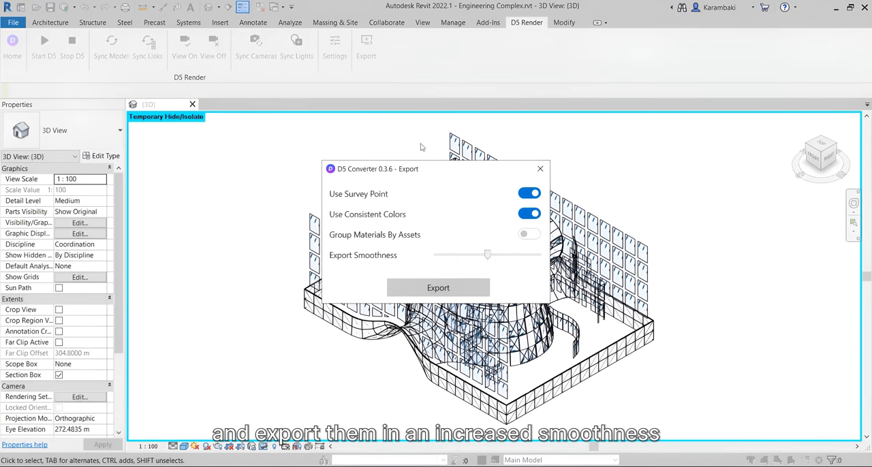
Work through the D5 export options in Streets, returning Export Smoothness to its default
{"action": "left_click", "coordinate": [438, 287]}
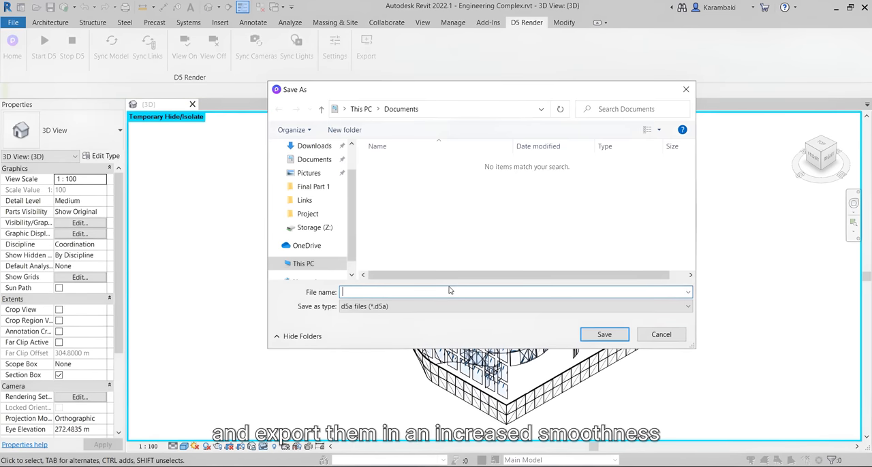
{"action": "left_click", "coordinate": [604, 334]}
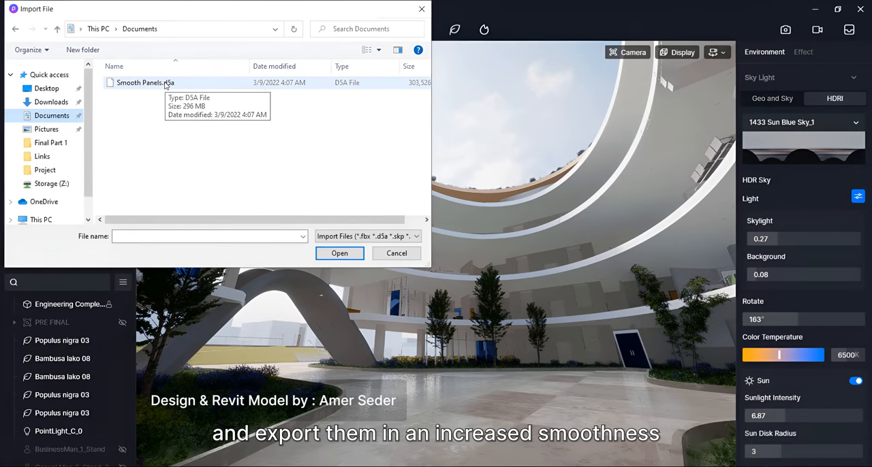
{"action": "left_click", "coordinate": [340, 253]}
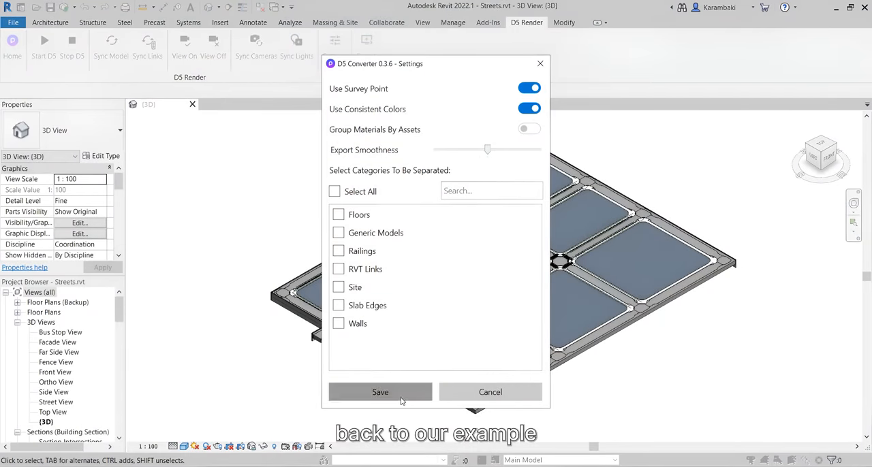
Start D5 with the Streets model and sync its 3D views as cameras
{"action": "left_click", "coordinate": [380, 392]}
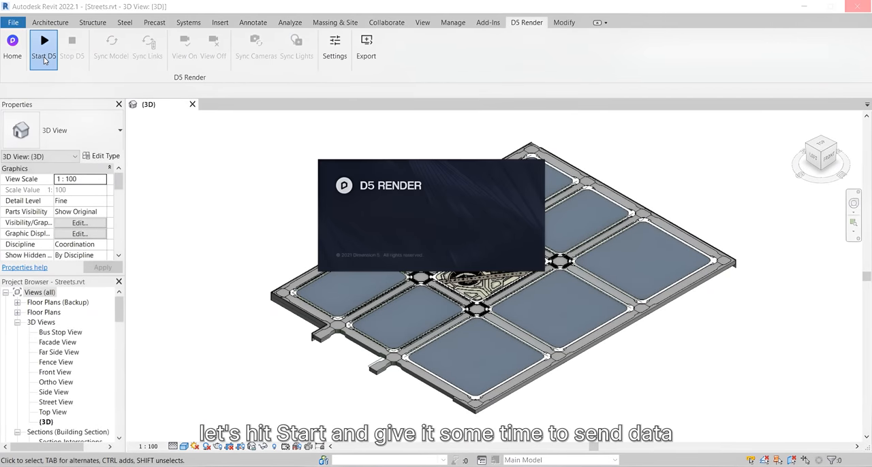
{"action": "left_click", "coordinate": [43, 48]}
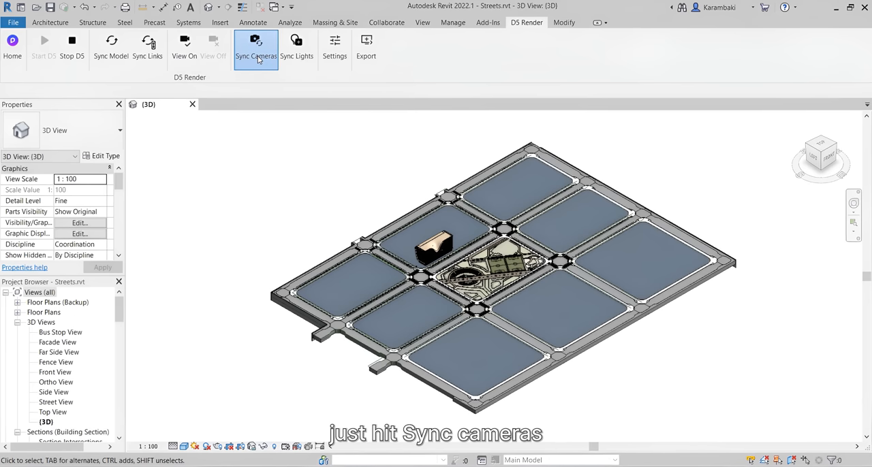
{"action": "left_click", "coordinate": [256, 48]}
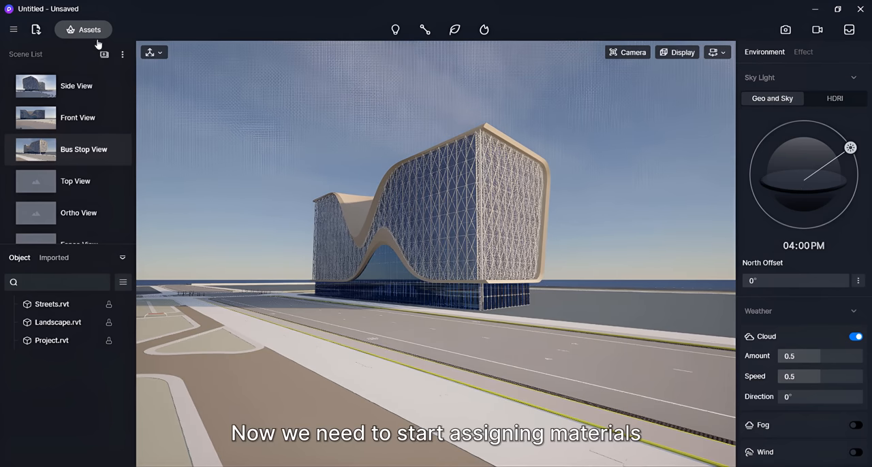
Switch the D5 asset library to Materials and search for 'Side'
{"action": "left_click", "coordinate": [89, 30]}
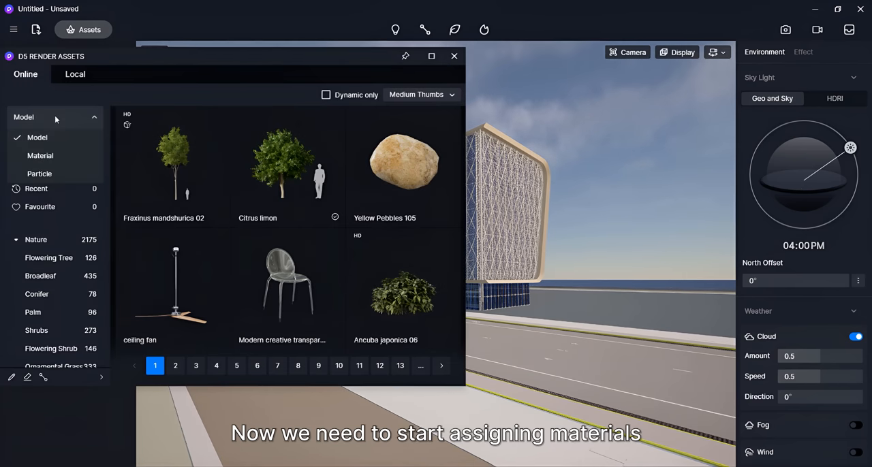
{"action": "left_click", "coordinate": [40, 156]}
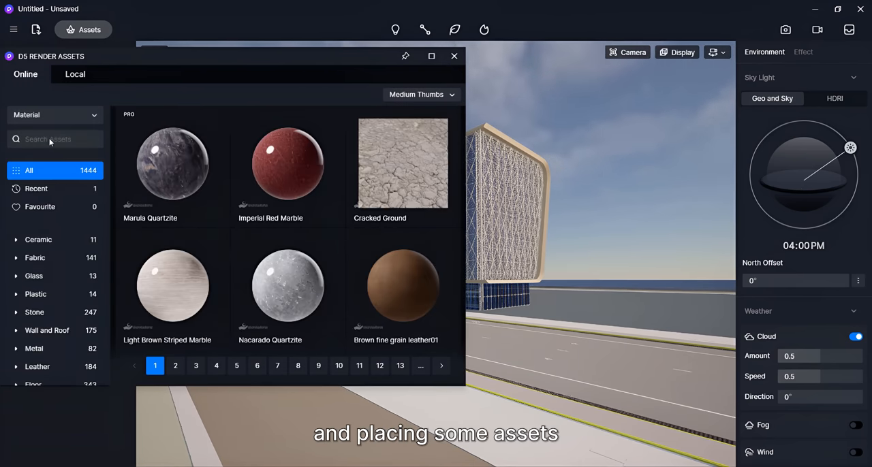
{"action": "type", "text": "Side"}
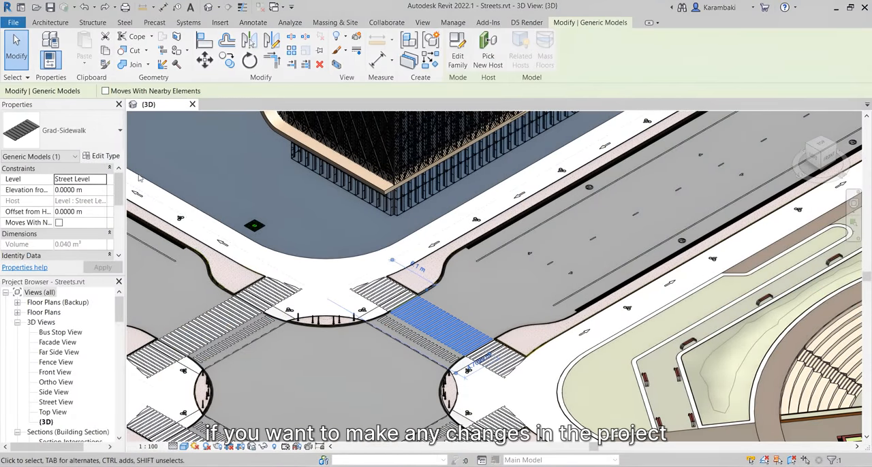
Edit the crosswalk element and sync the model changes to D5 Render
{"action": "left_click", "coordinate": [105, 155]}
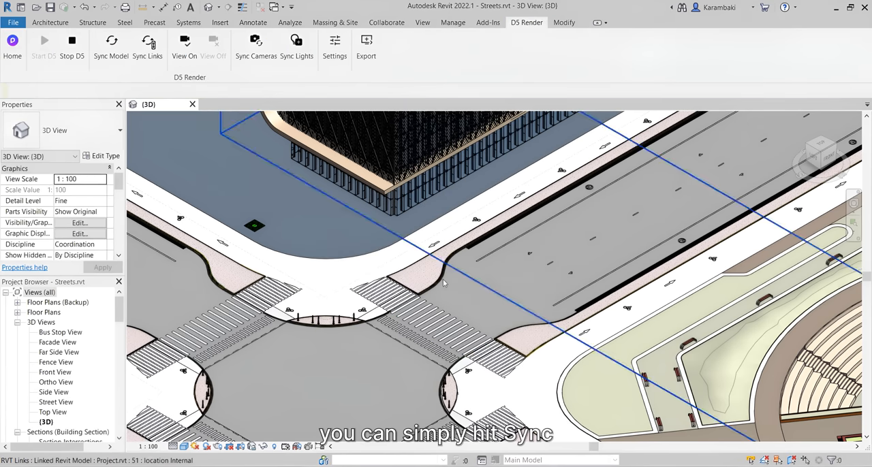
{"action": "left_click", "coordinate": [110, 45]}
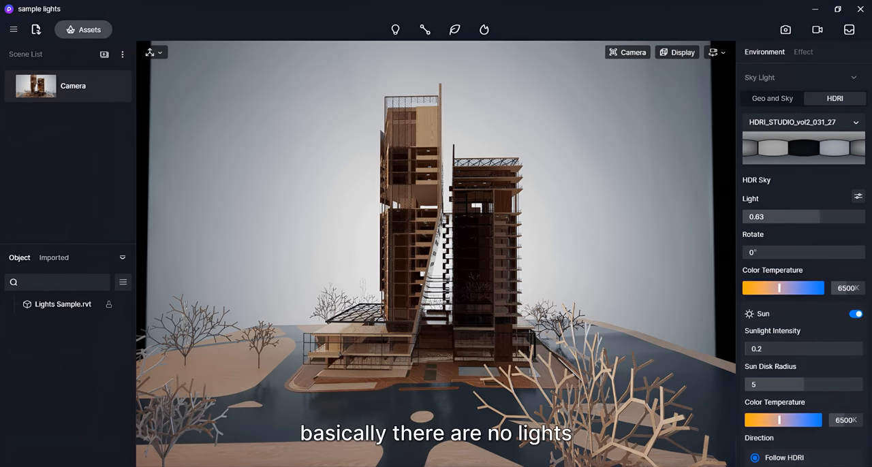
Switch to the D5 Render window to review the unlit Lights Sample scene
{"action": "left_click", "coordinate": [395, 29]}
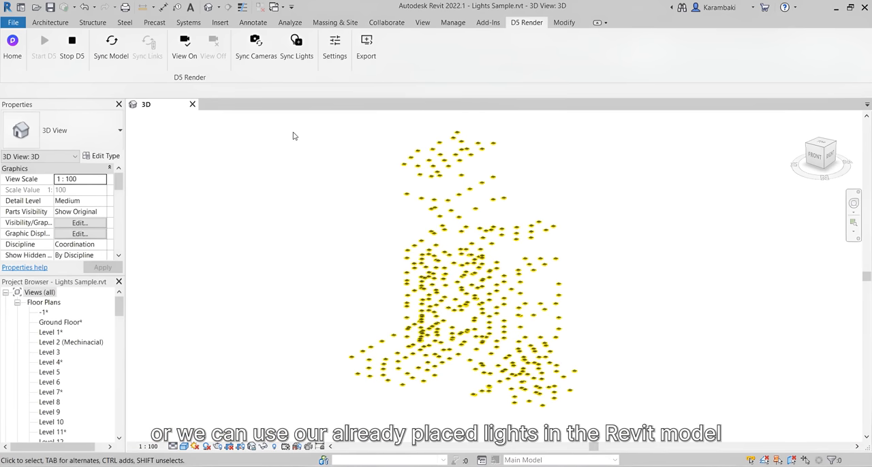
{"action": "mouse_move", "coordinate": [291, 135]}
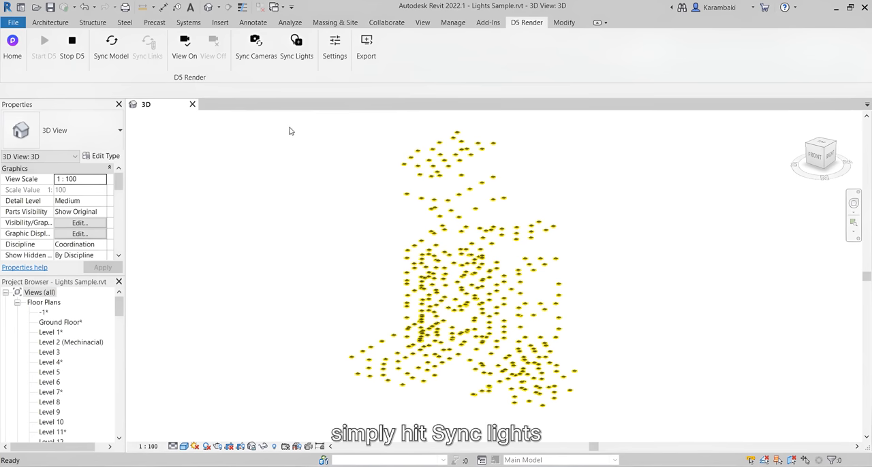
Sync the Revit lights to D5 and hide light Group 6
{"action": "left_click", "coordinate": [296, 44]}
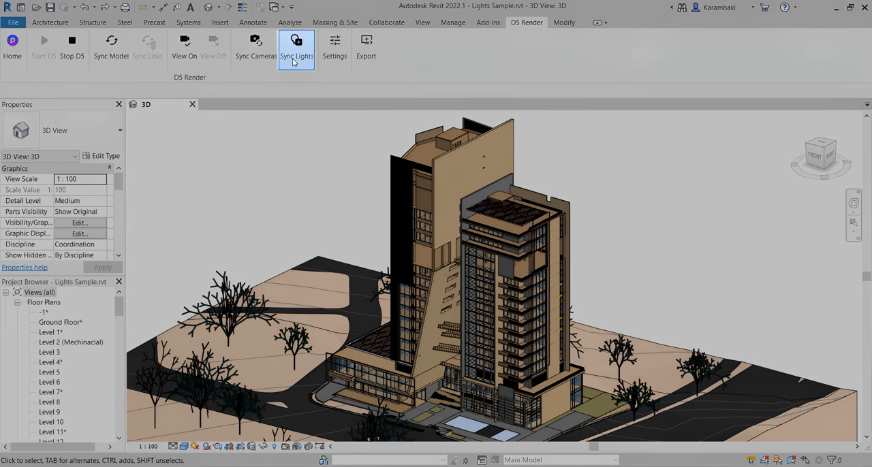
{"action": "left_click", "coordinate": [296, 44]}
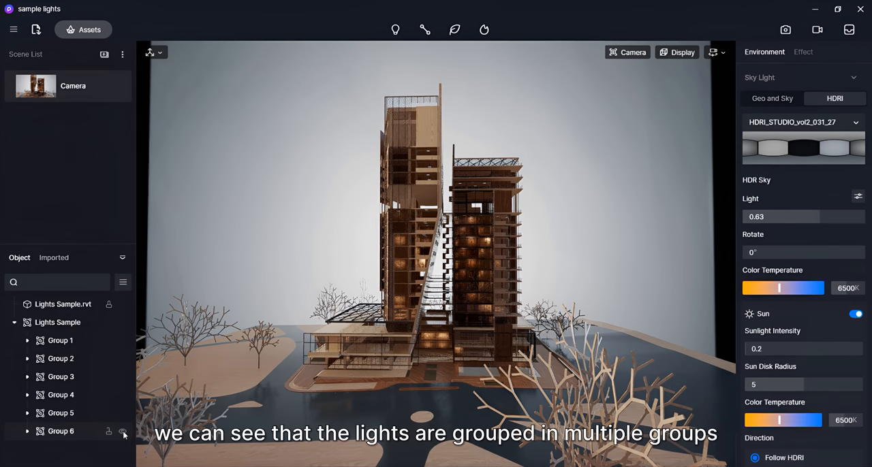
{"action": "left_click", "coordinate": [60, 431]}
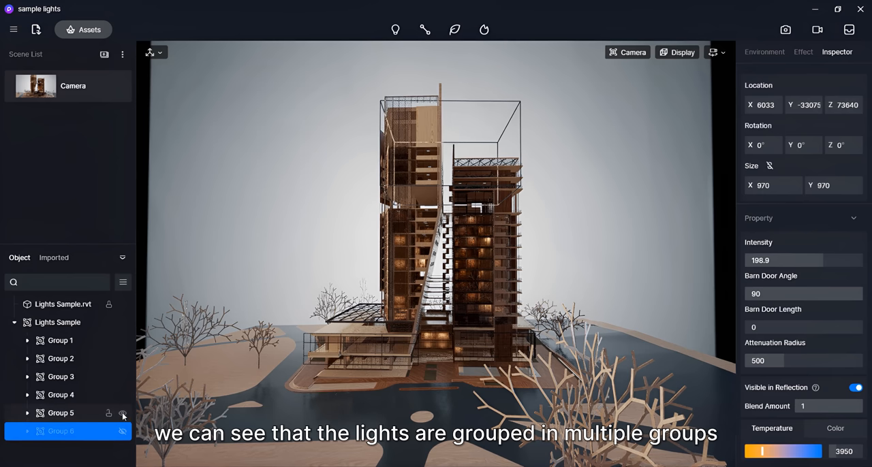